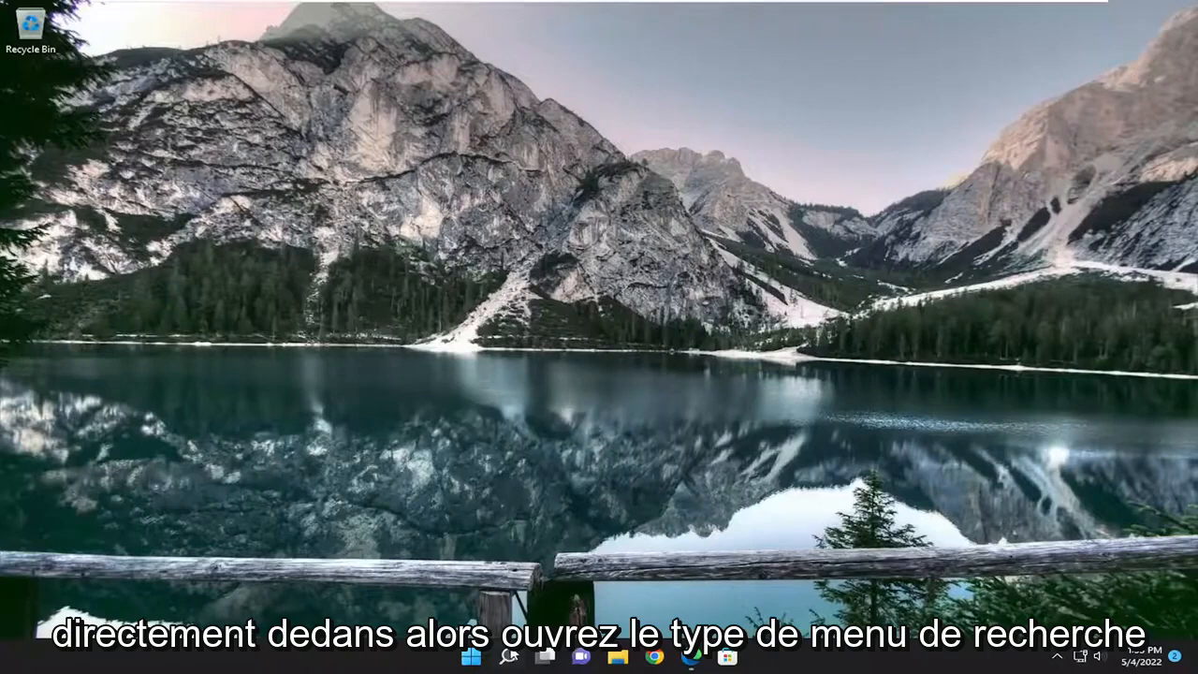
Step: Launch Notepad from Start search and reach its File menu
left_click(487, 653)
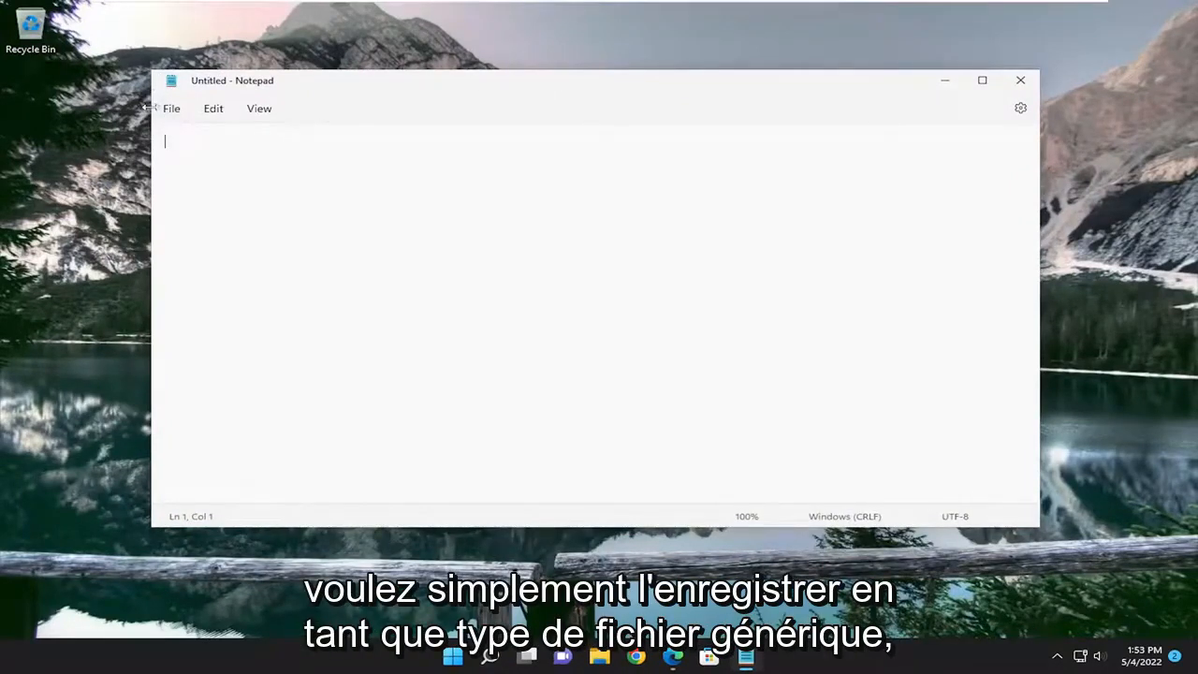
left_click(172, 108)
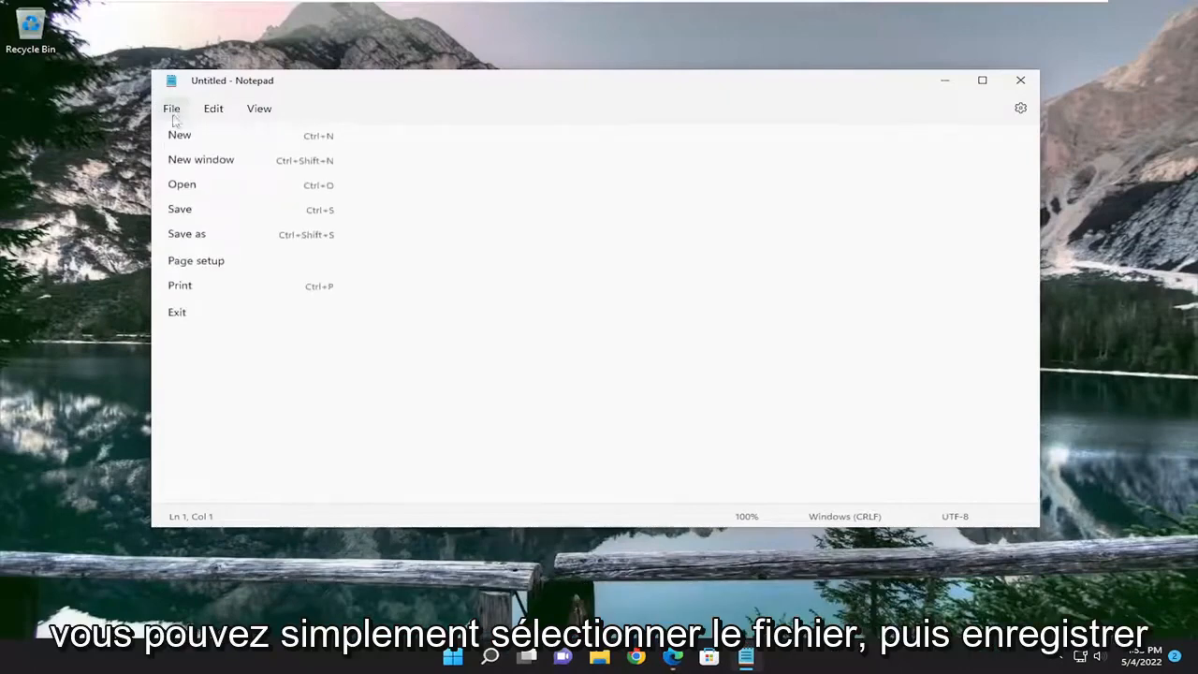
Step: Start Save As, landing on Desktop with Save as type All files
left_click(187, 232)
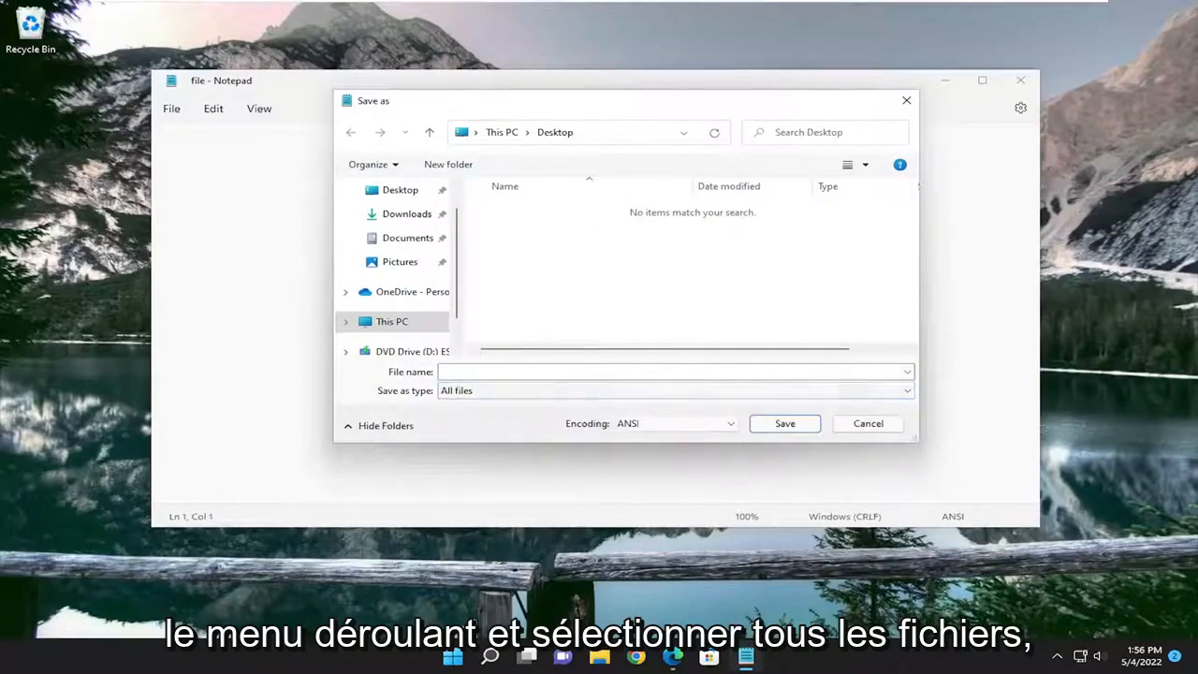
Step: Enter the file name "File Name Here" in quotation marks so no extension is added
left_click(673, 370)
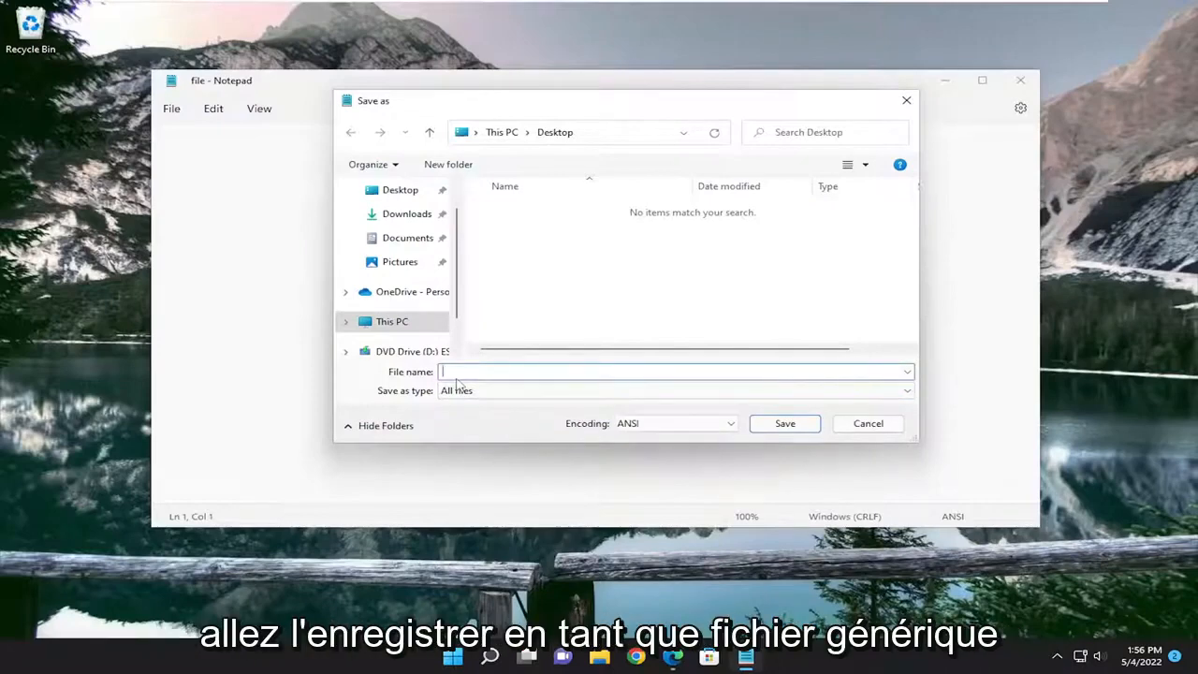
type("\"File N")
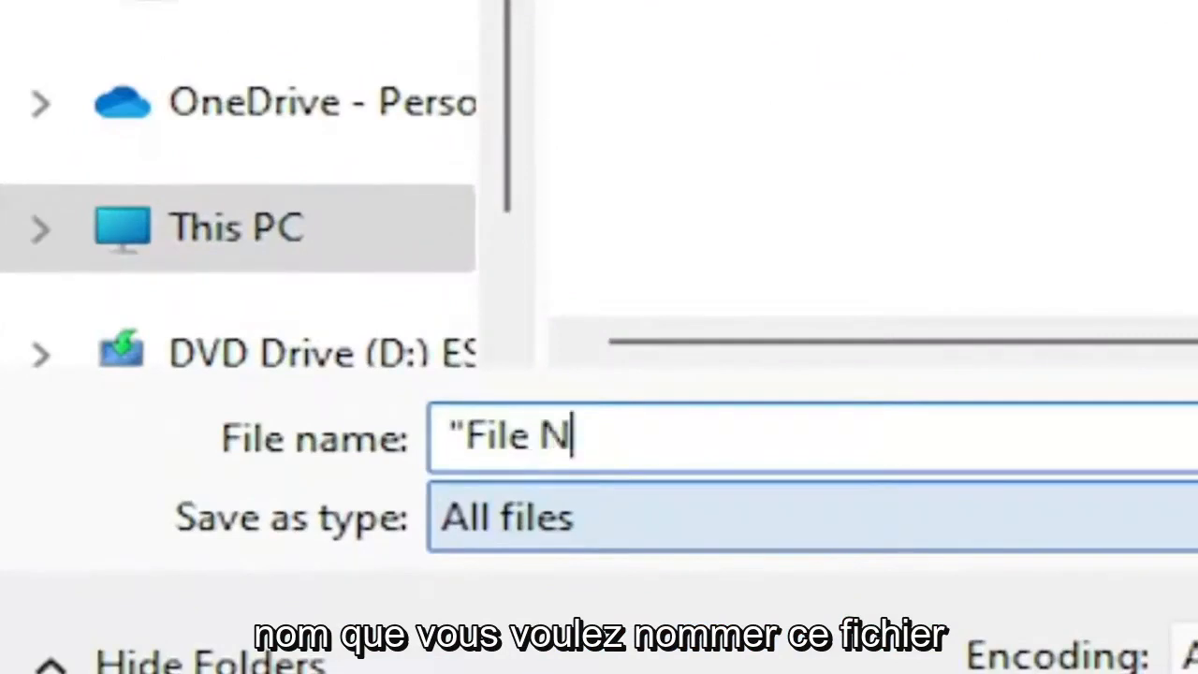
type("ame Here")
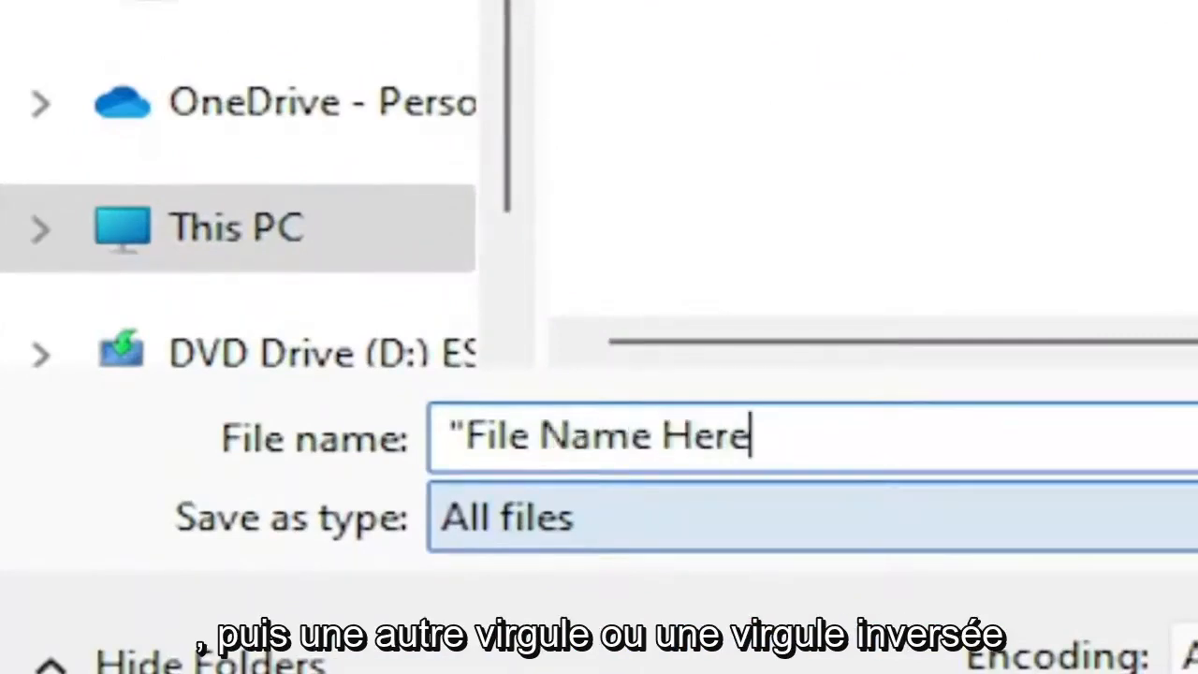
type("\"")
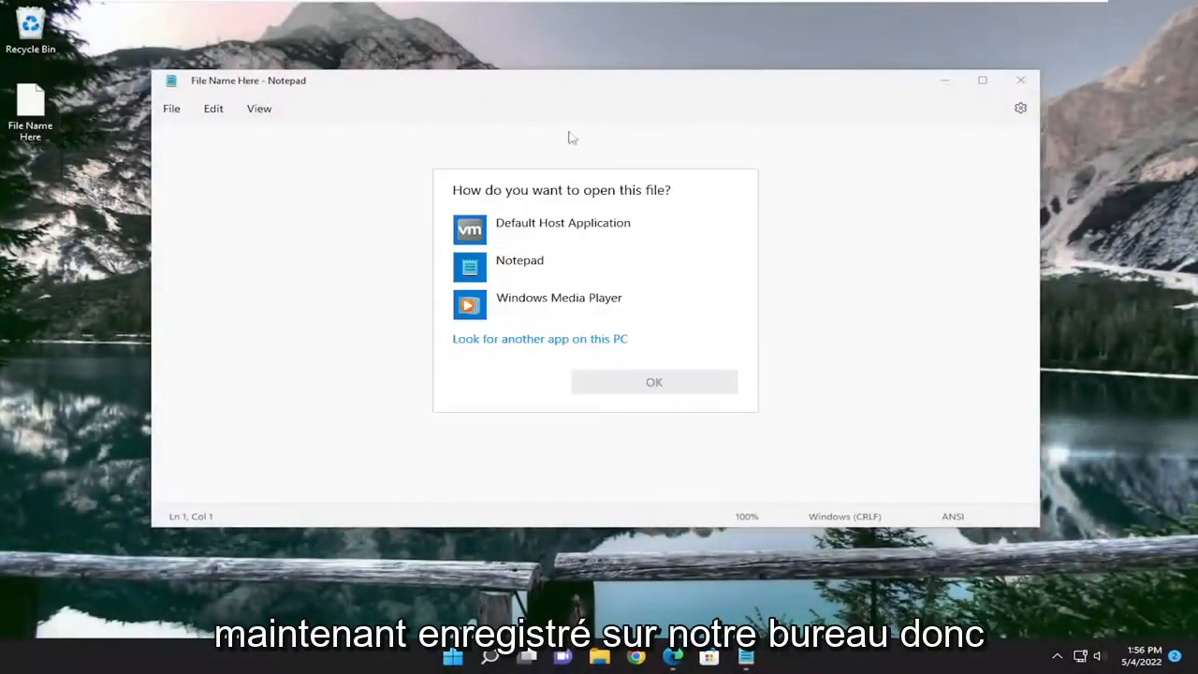
Step: Save the extensionless file to the Desktop and dismiss the open-with prompt
left_click(653, 382)
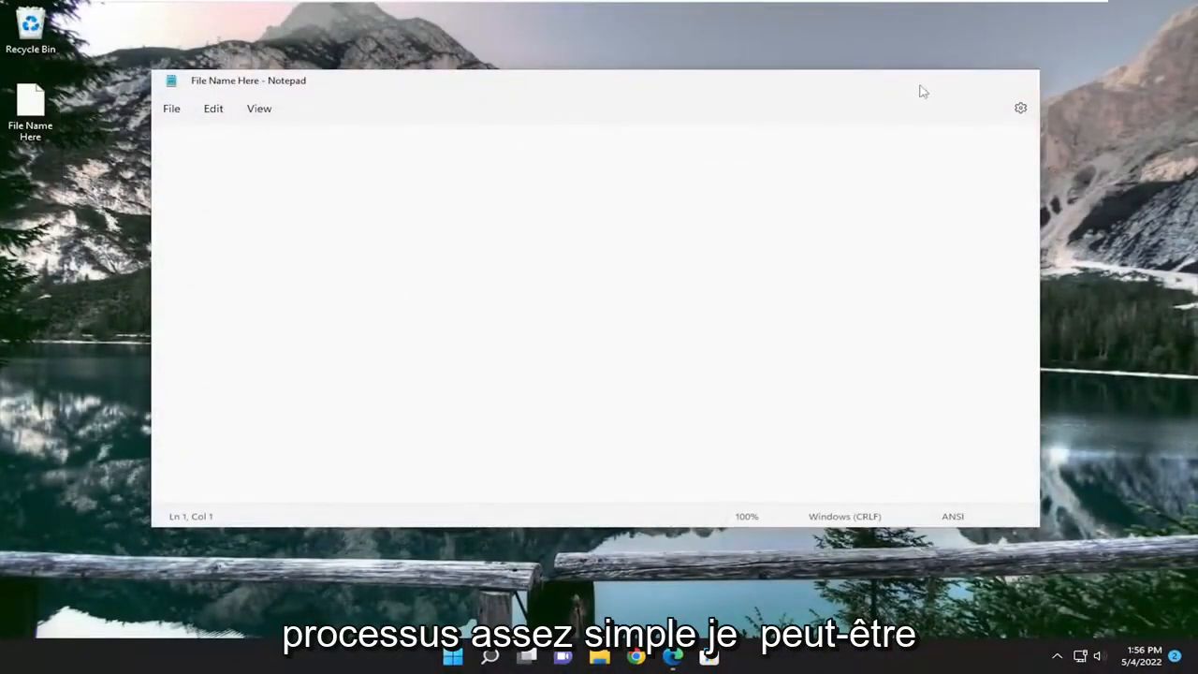